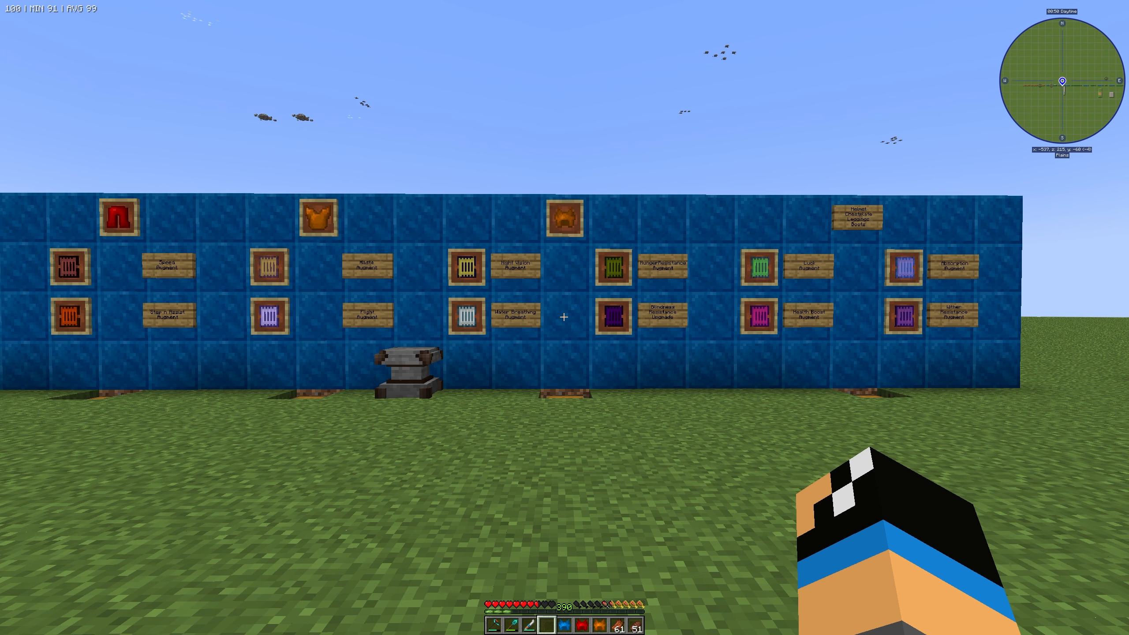
Bring up the inventory and search JEI for "hunger resist" to view the augment's Infusion Crafting recipe
key(e)
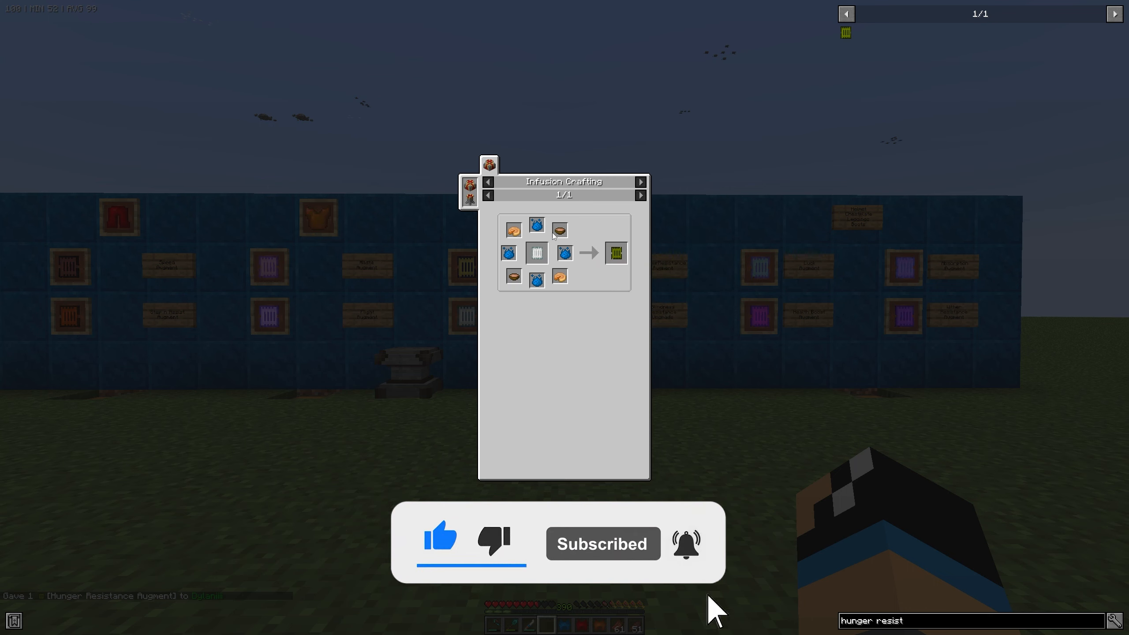
mouse_move(560, 233)
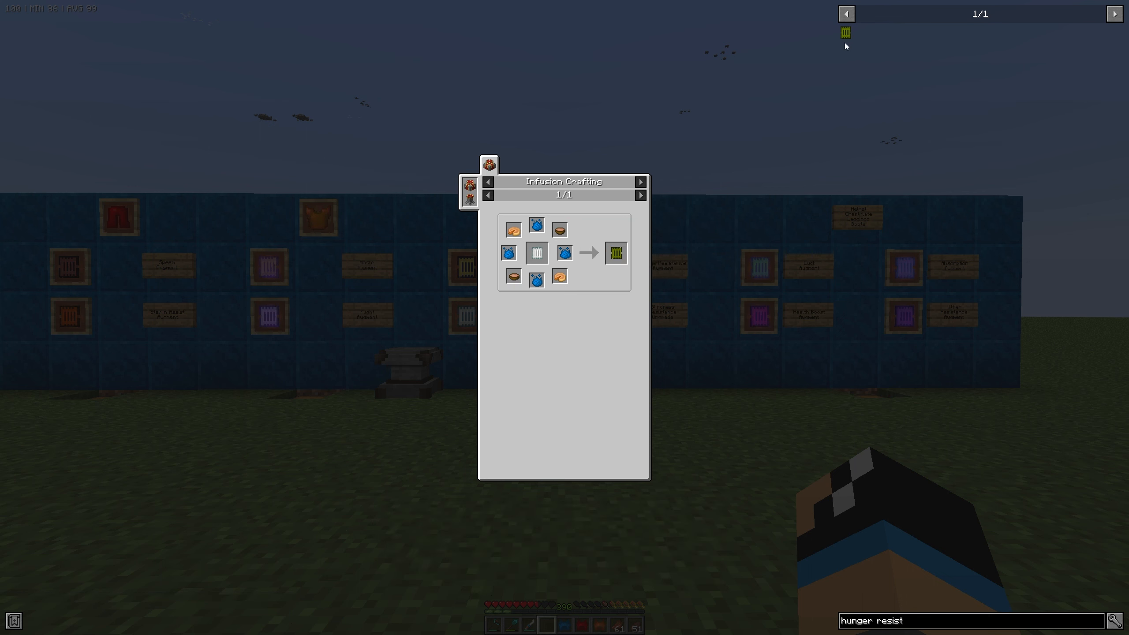
mouse_move(845, 32)
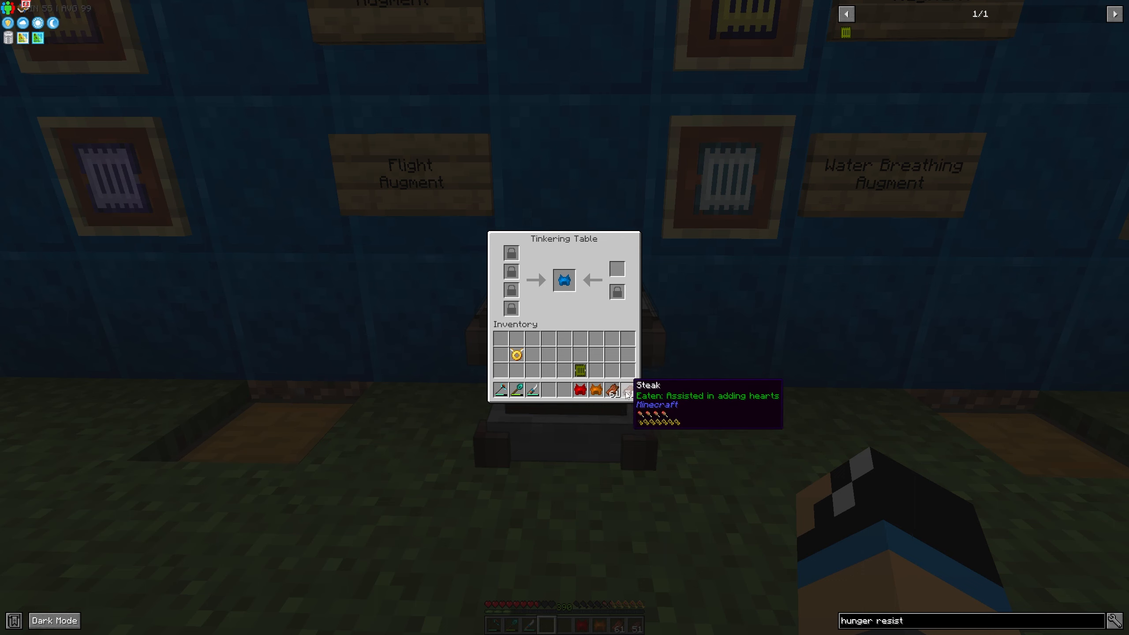
mouse_move(565, 279)
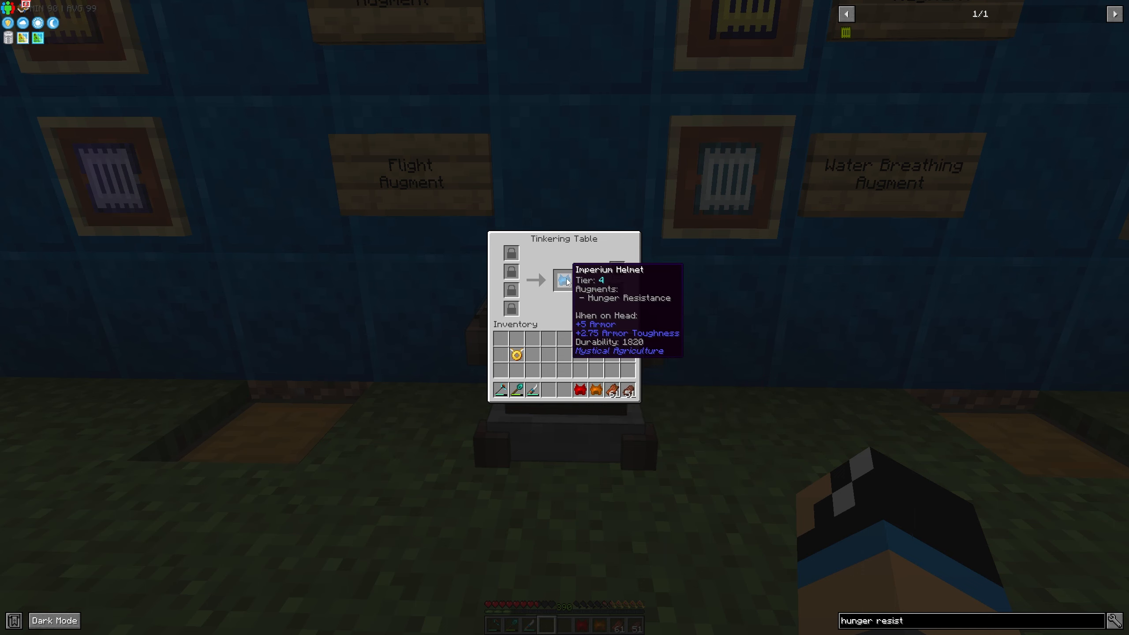
Retrieve the Imperium Helmet carrying Hunger Resistance from the centre slot and leave the Tinkering Table
click(564, 279)
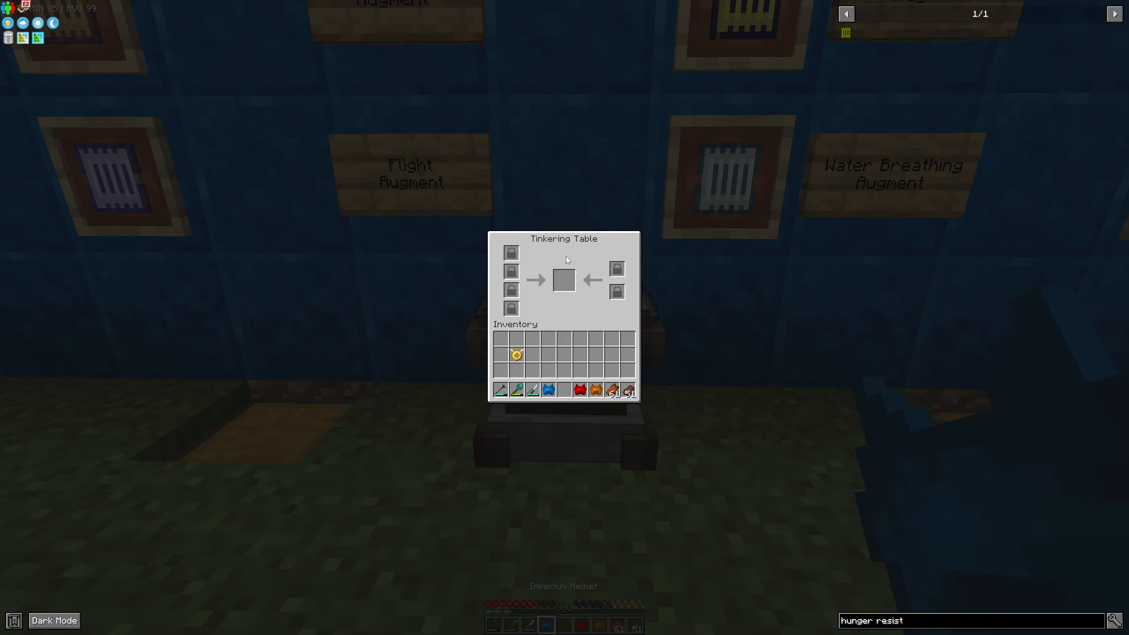
key(Escape)
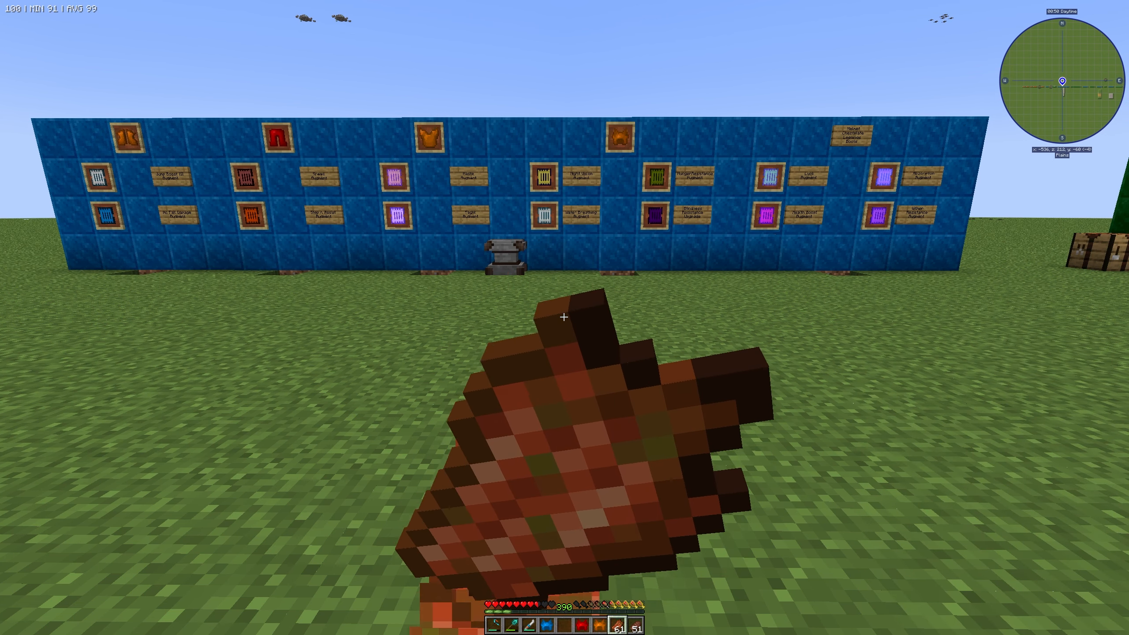
Check the inventory to confirm the augmented Imperium Helmet is worn after eating rotten flesh
key(e)
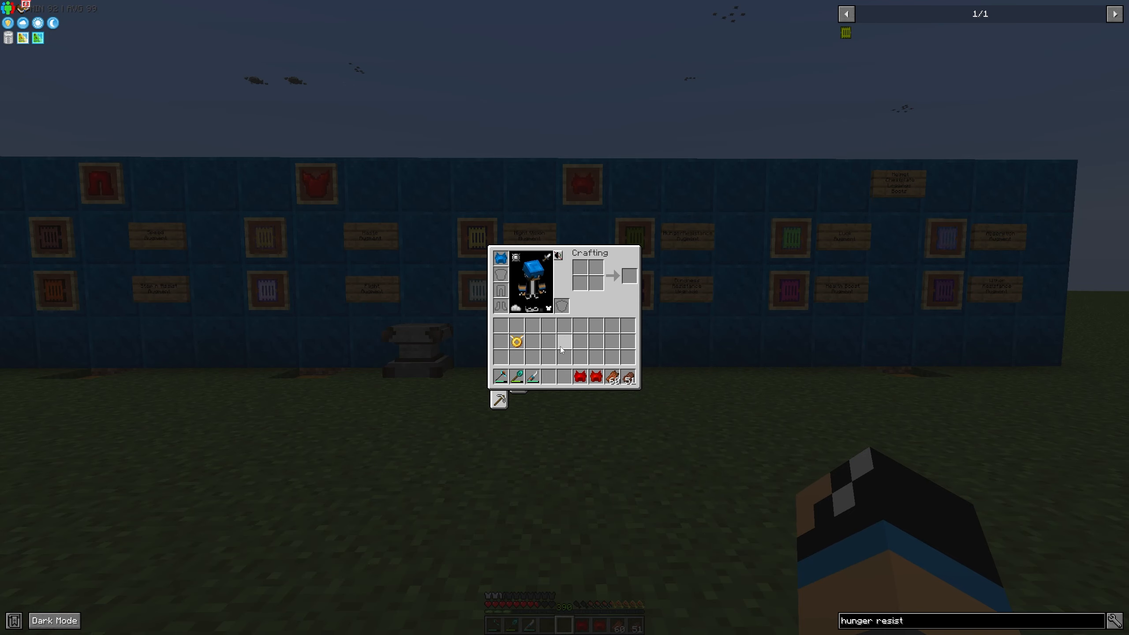
key(Escape)
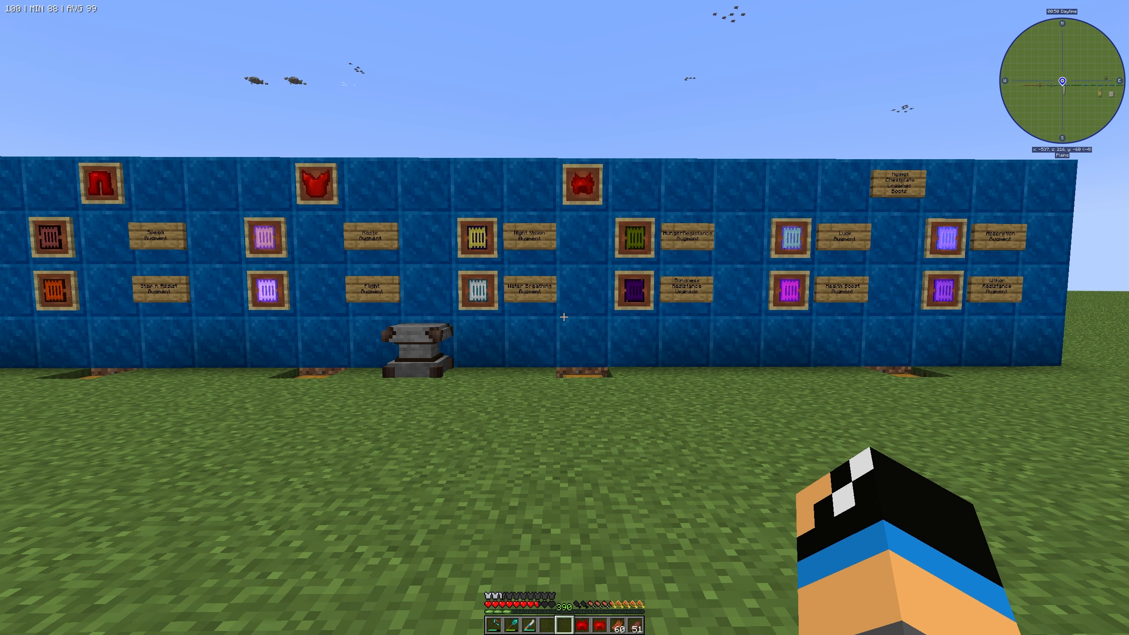